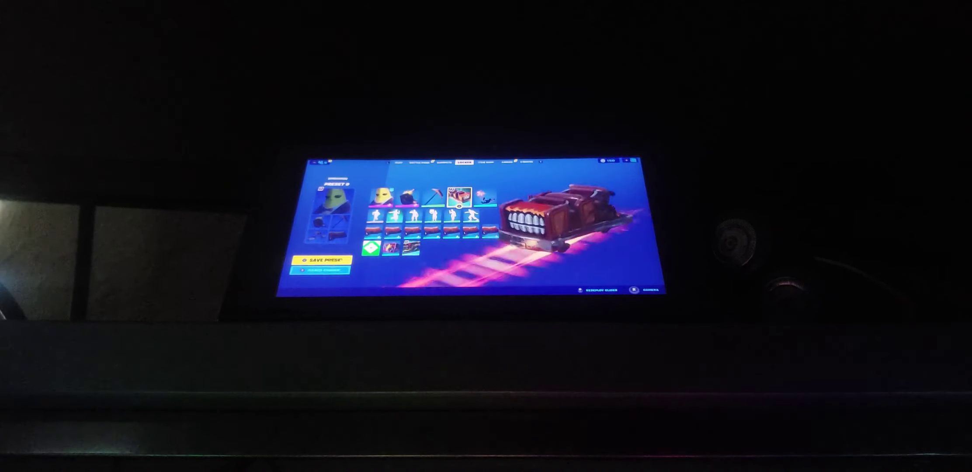
- Save the edited locker loadout over the existing preset rather than creating a new one
click(322, 260)
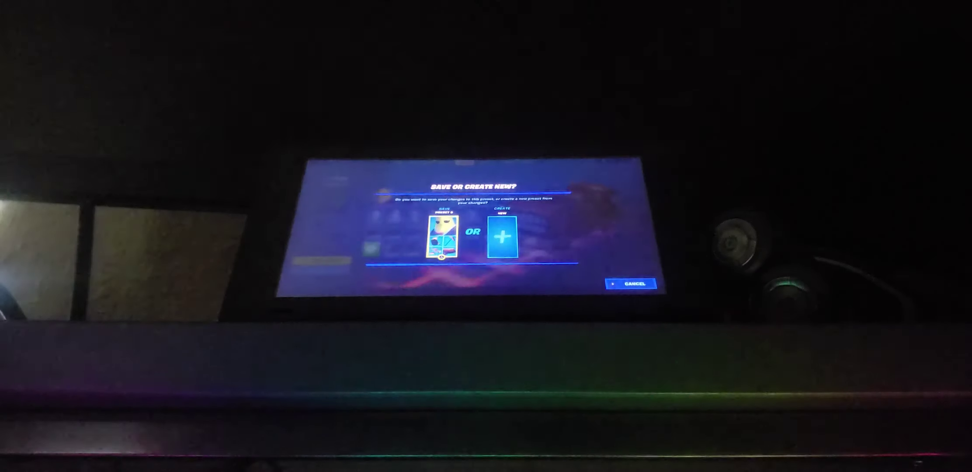
click(441, 238)
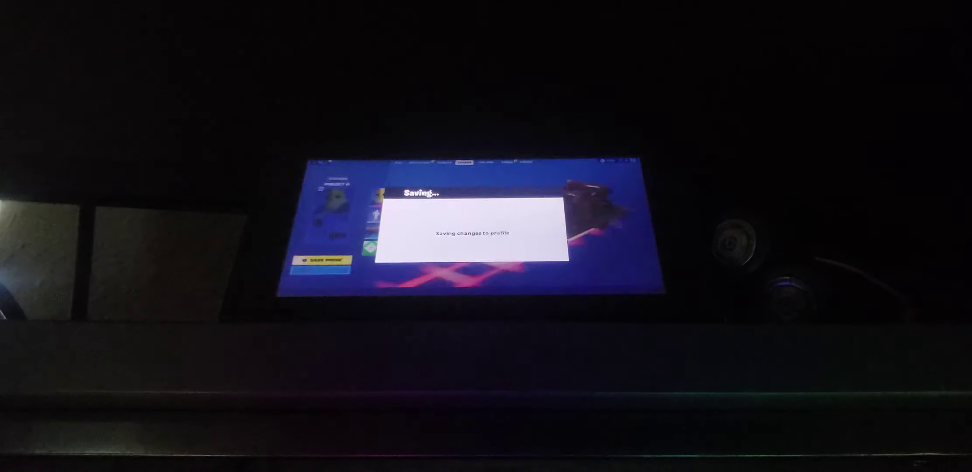